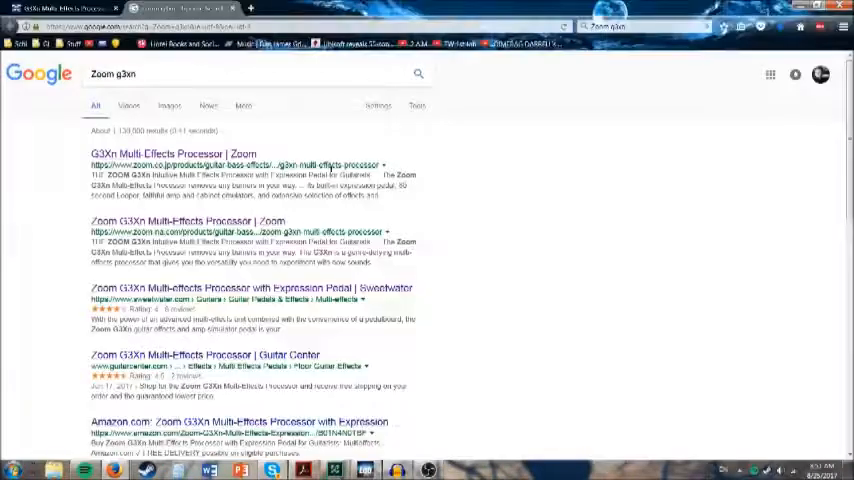
Go to the Zoom G3Xn downloads page and look over its manuals, firmware and Guitar Lab downloads.
{"action": "left_click", "coordinate": [172, 152]}
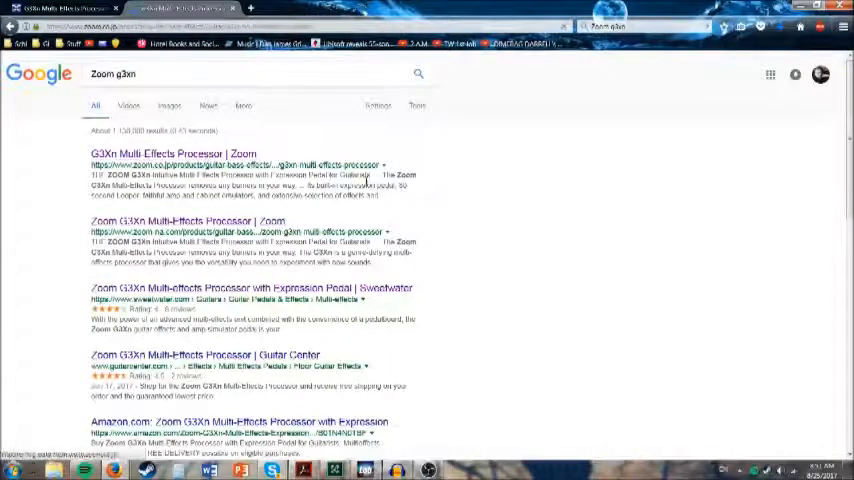
{"action": "left_click", "coordinate": [172, 152]}
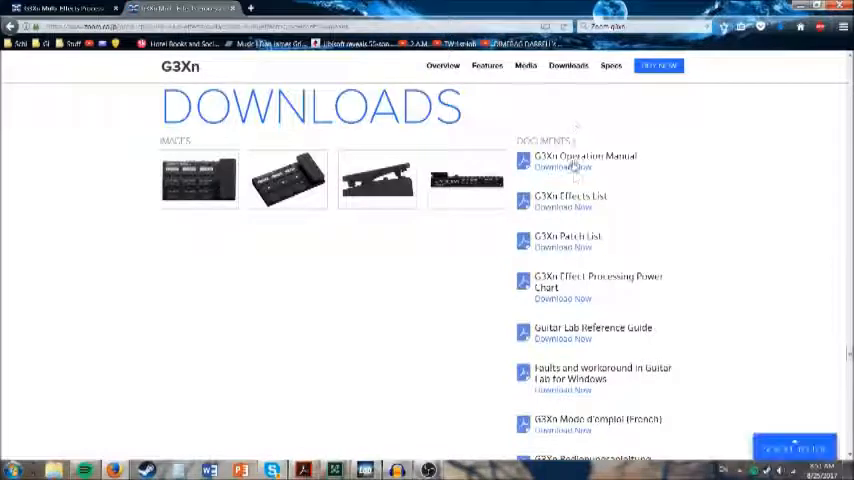
{"action": "scroll", "scroll_direction": "down", "scroll_amount": 3}
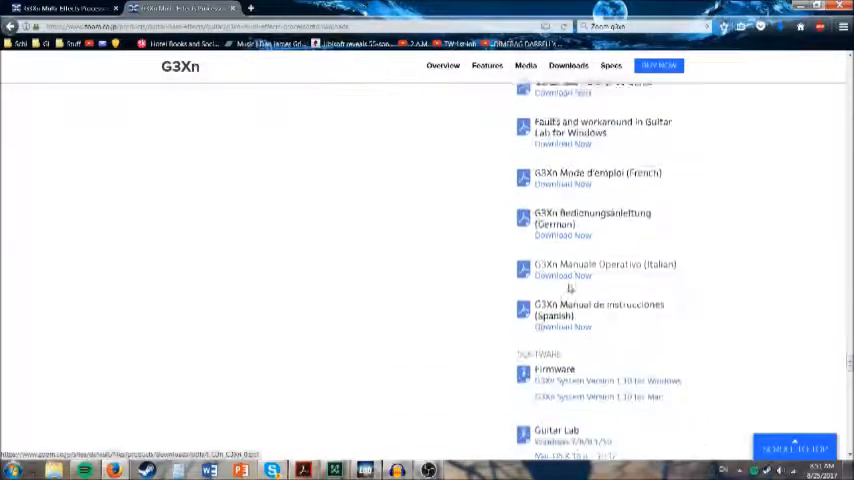
{"action": "scroll", "scroll_direction": "down", "scroll_amount": 3}
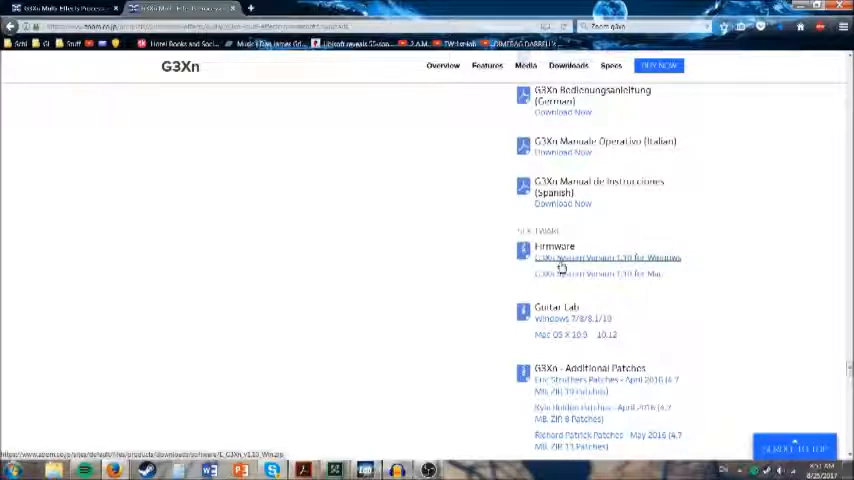
{"action": "mouse_move", "coordinate": [562, 268]}
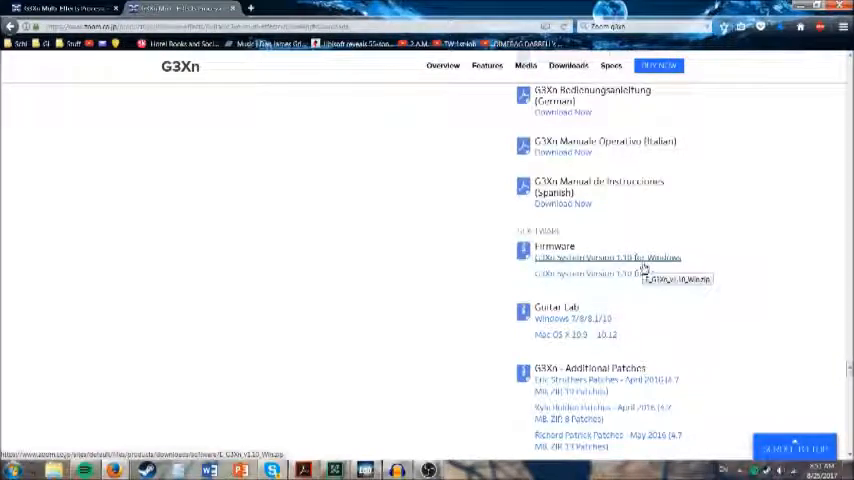
{"action": "scroll", "scroll_direction": "down", "scroll_amount": 3}
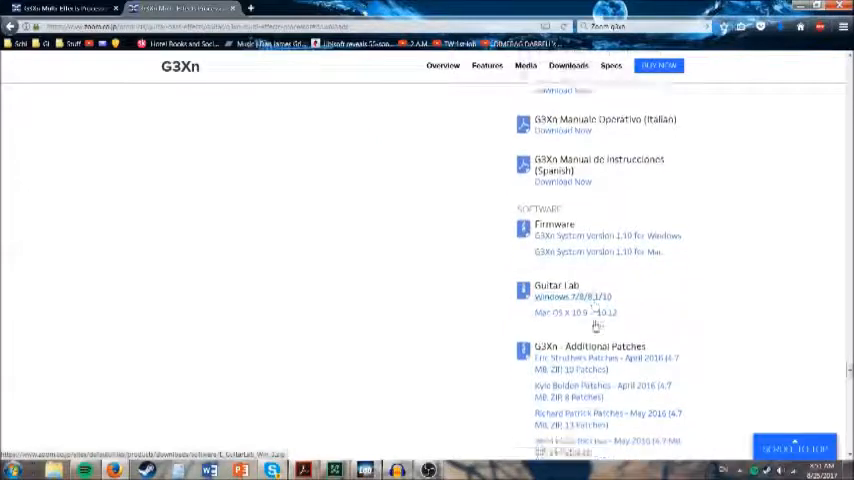
{"action": "scroll", "scroll_direction": "down", "scroll_amount": 3}
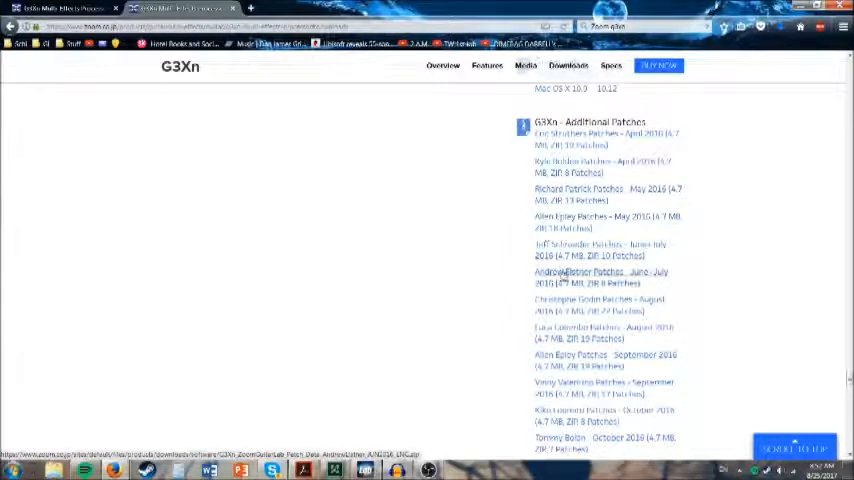
Scroll through the G3Xn Additional Patches list down to the 2017 Zoom-created patch packs.
{"action": "scroll", "scroll_direction": "down", "scroll_amount": 3}
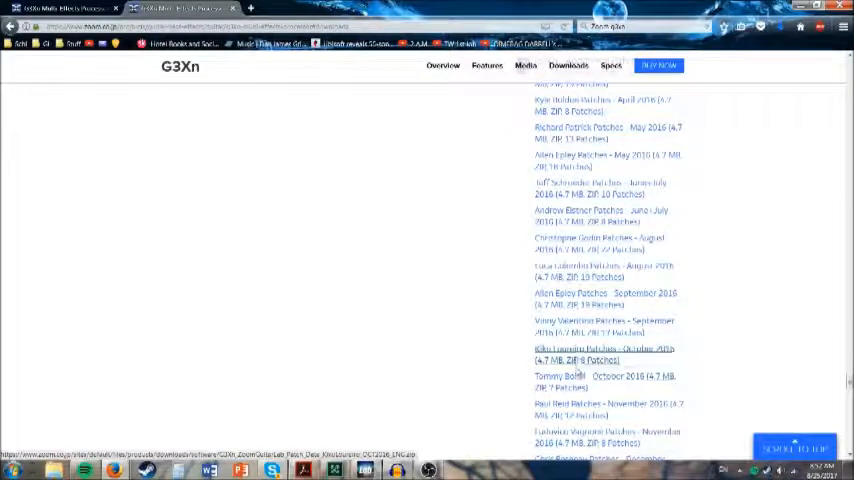
{"action": "scroll", "scroll_direction": "down", "scroll_amount": 3}
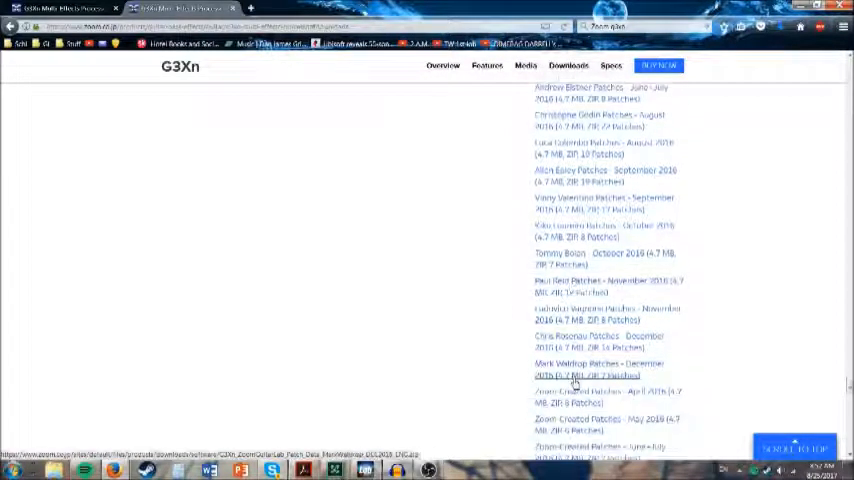
{"action": "scroll", "scroll_direction": "down", "scroll_amount": 3}
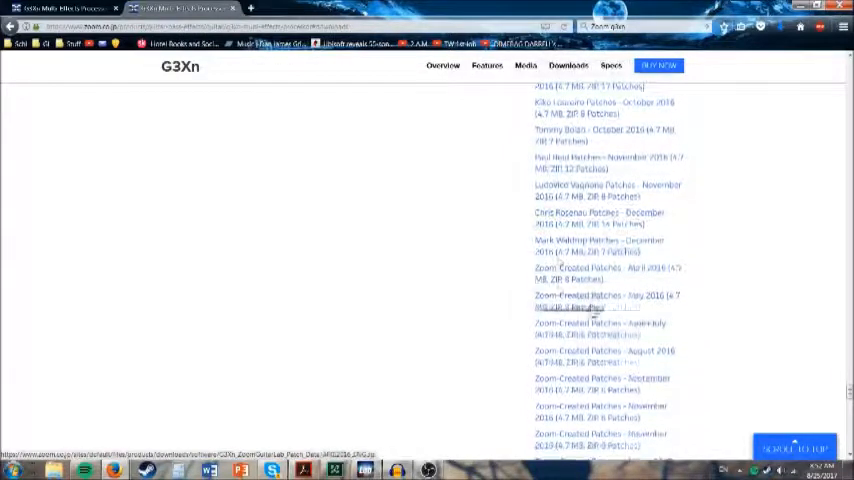
{"action": "scroll", "scroll_direction": "down", "scroll_amount": 3}
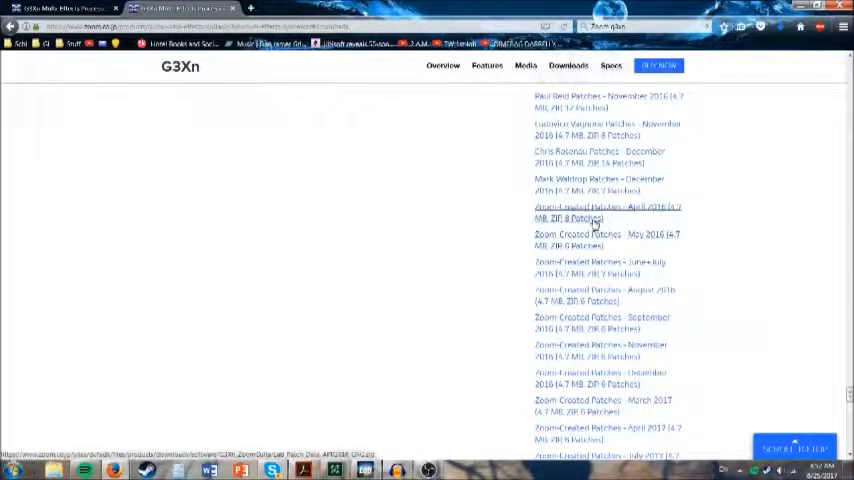
{"action": "scroll", "scroll_direction": "down", "scroll_amount": 3}
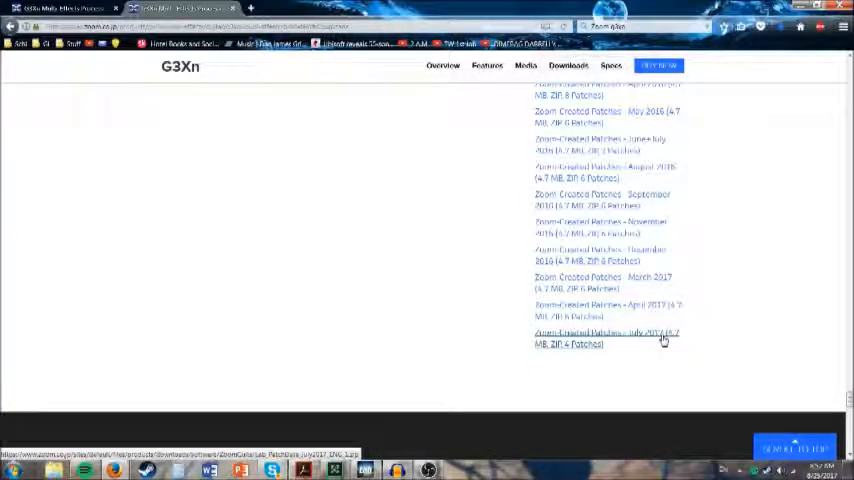
{"action": "scroll", "scroll_direction": "down", "scroll_amount": 3}
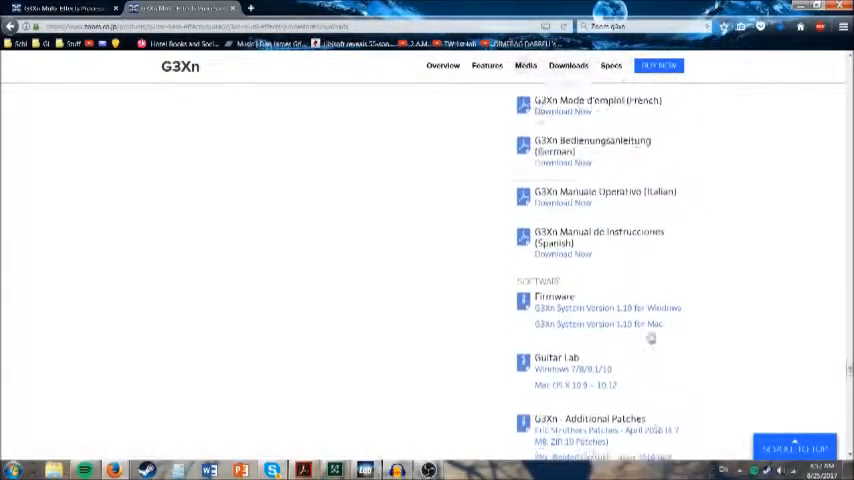
{"action": "scroll", "scroll_direction": "down", "scroll_amount": 3}
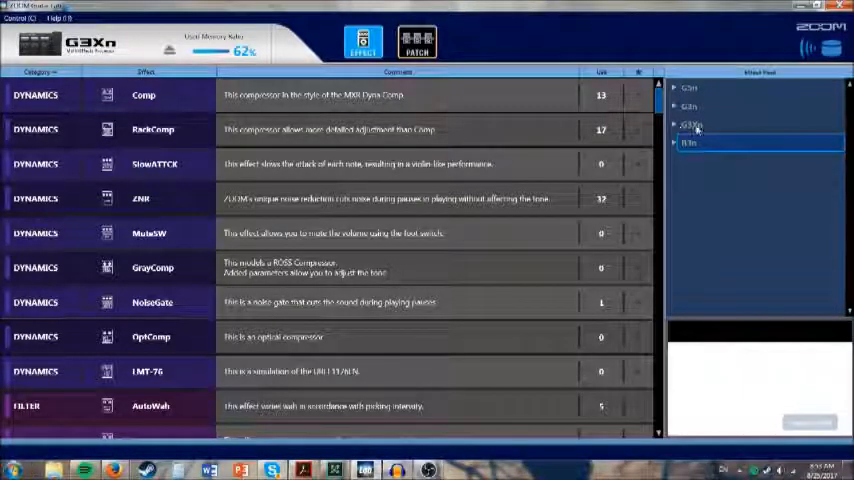
Show the G3Xn EFFECT tab with its dynamics effects such as Comp, RackComp and ZNR.
{"action": "left_click", "coordinate": [692, 106]}
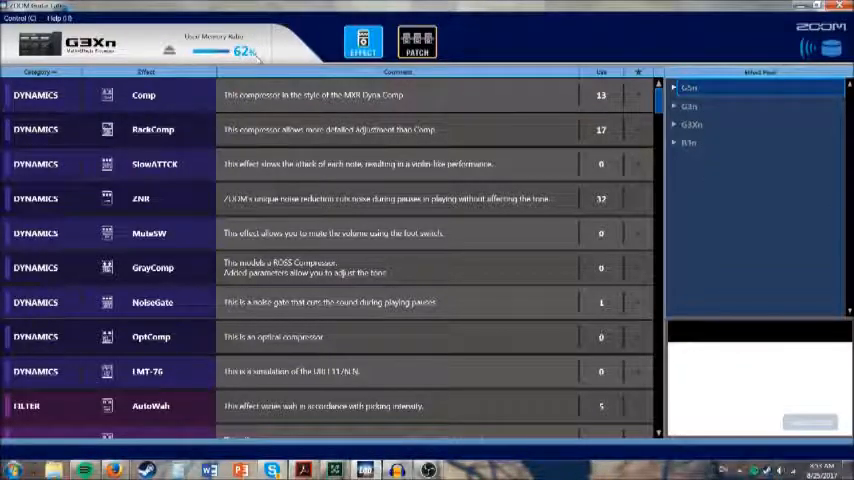
{"action": "mouse_move", "coordinate": [708, 140]}
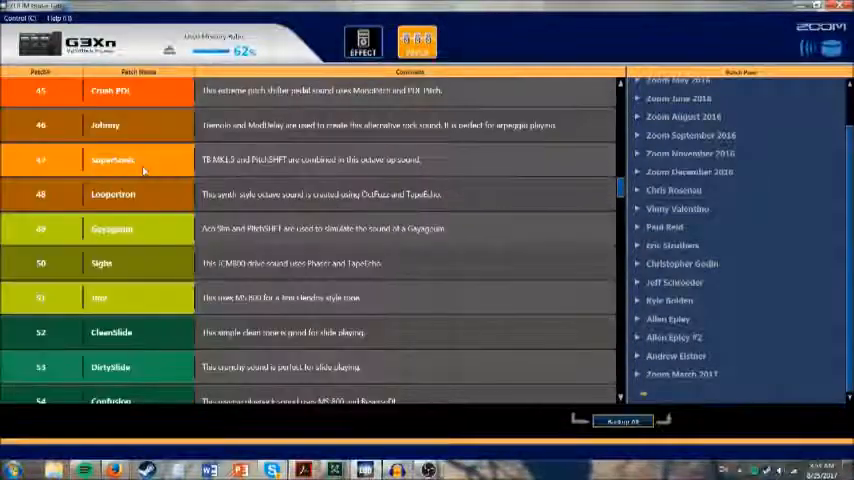
Scroll the patch pool list of patch groups such as Zoom March 2017.
{"action": "scroll", "scroll_direction": "down", "scroll_amount": 3}
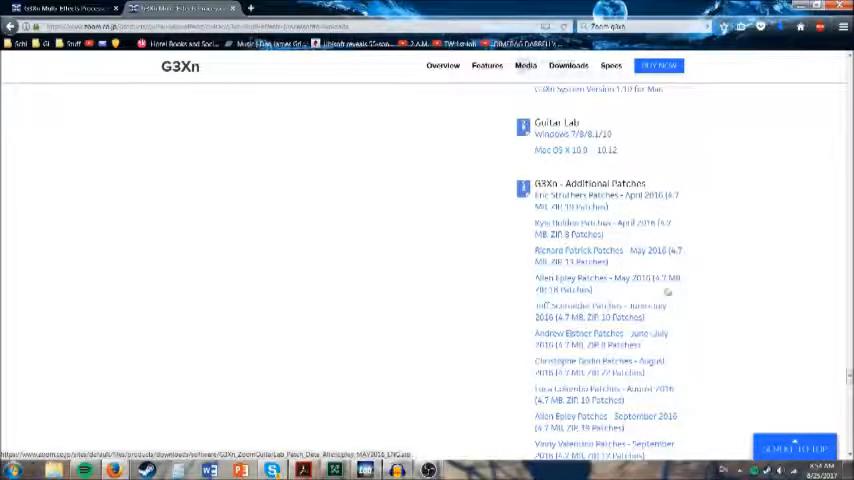
Download 'Zoom Created Patches - April 2017' for the G3Xn and open the downloaded archive.
{"action": "scroll", "scroll_direction": "down", "scroll_amount": 3}
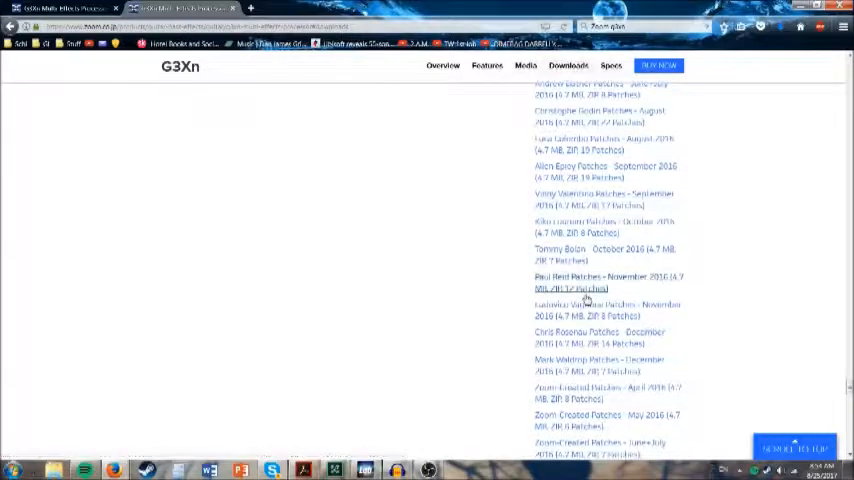
{"action": "scroll", "scroll_direction": "down", "scroll_amount": 3}
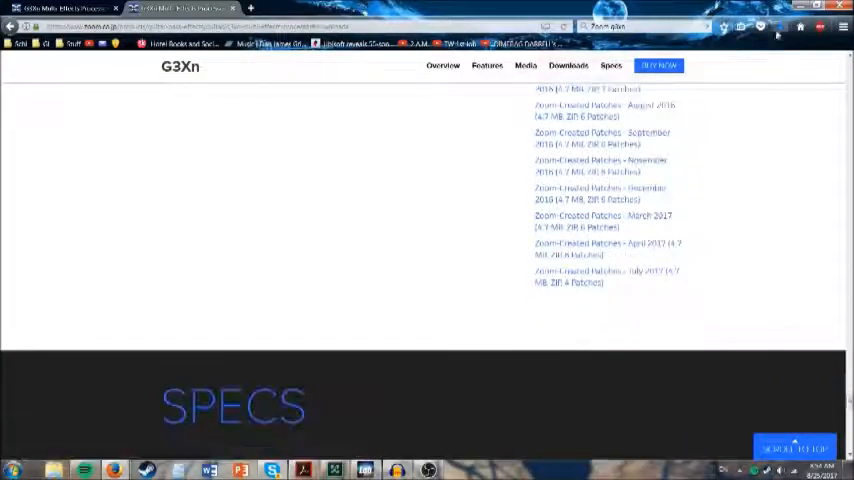
{"action": "left_click", "coordinate": [780, 32]}
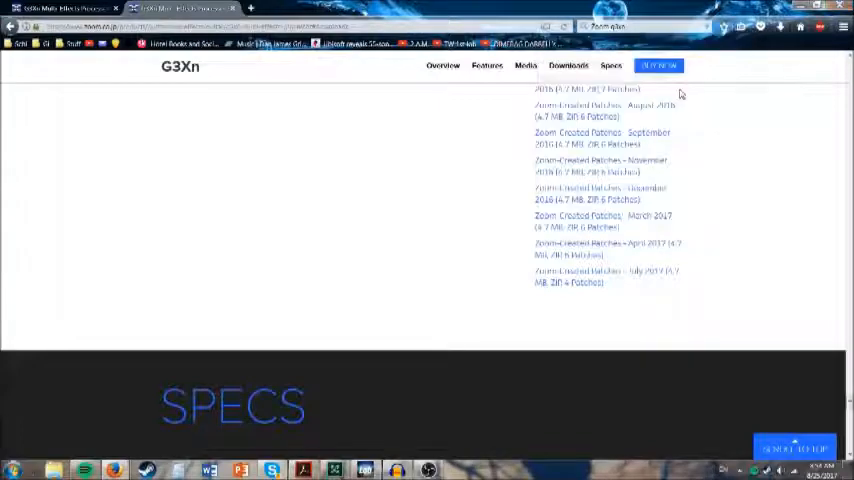
{"action": "left_click", "coordinate": [760, 28]}
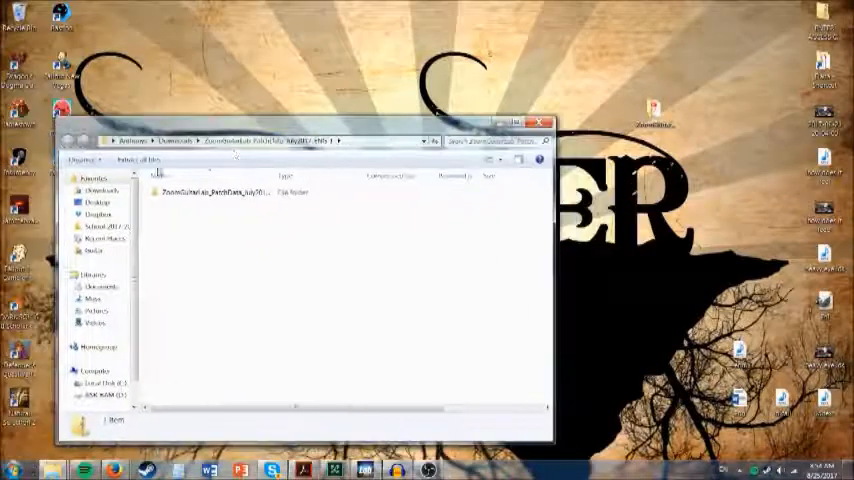
Open the extracted Zoom-created patch folder in Explorer.
{"action": "left_click", "coordinate": [216, 192]}
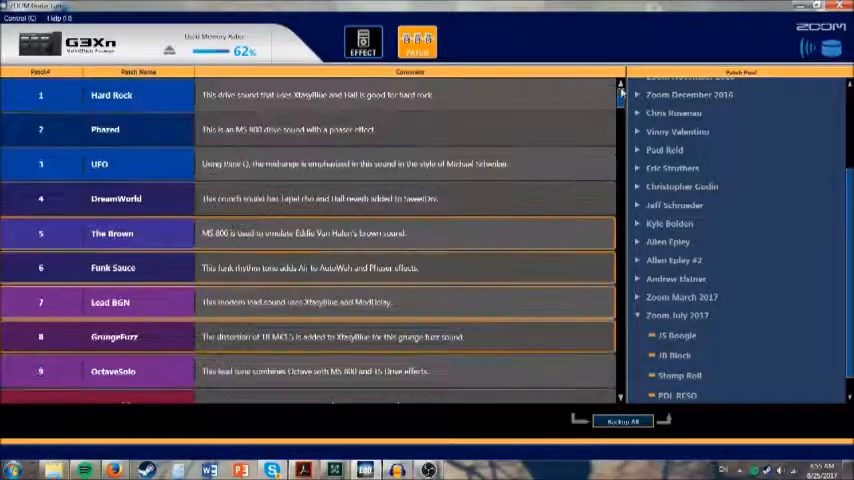
Scroll the G3Xn patch list down to the slots around 110–116.
{"action": "scroll", "scroll_direction": "down", "scroll_amount": 3}
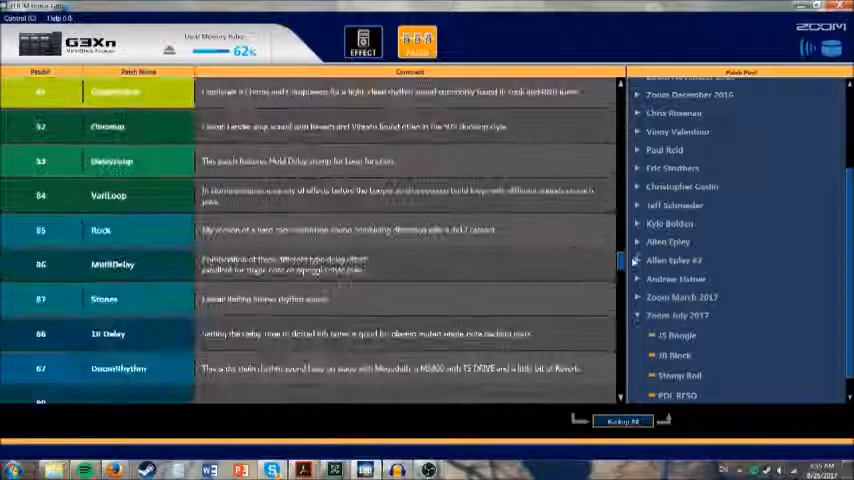
{"action": "scroll", "scroll_direction": "down", "scroll_amount": 3}
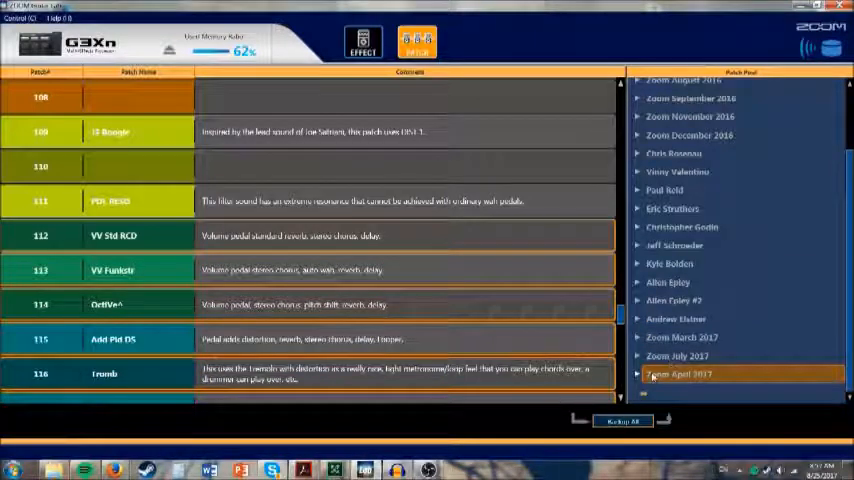
Expand the Zoom April 2017 group and pick TapeEcho1 and the next patch to place on the G3Xn.
{"action": "left_click", "coordinate": [676, 356]}
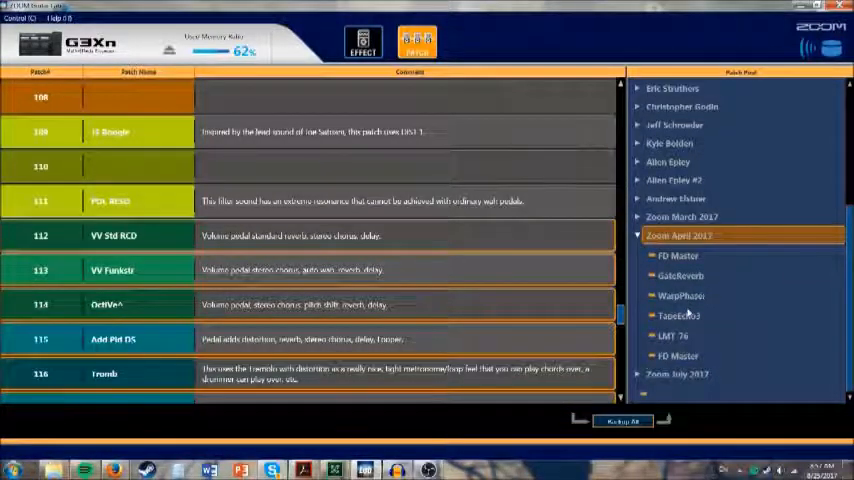
{"action": "left_click", "coordinate": [680, 316]}
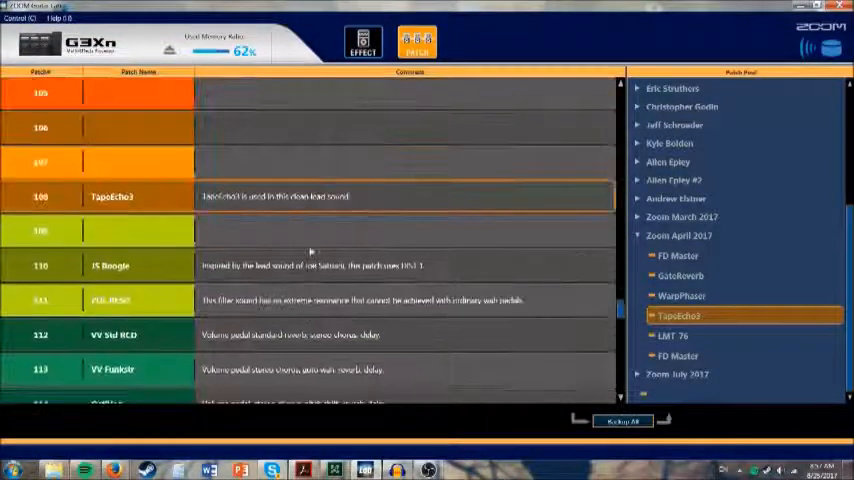
{"action": "left_click", "coordinate": [684, 296]}
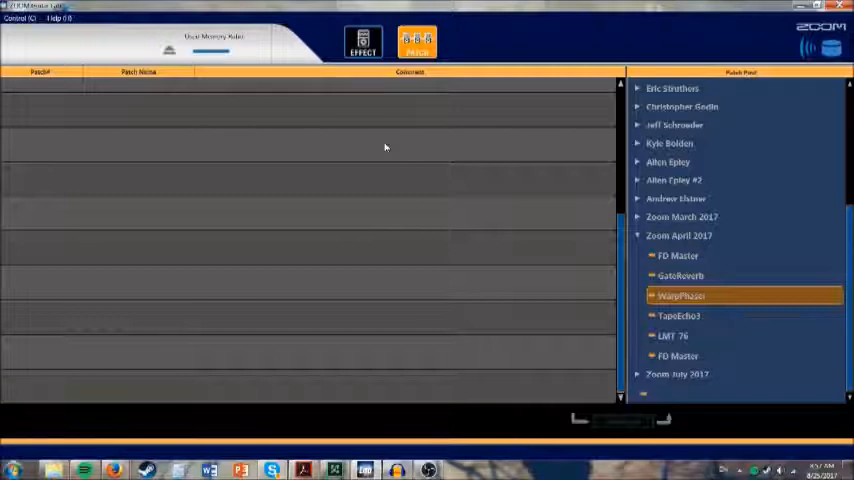
{"action": "mouse_move", "coordinate": [328, 6]}
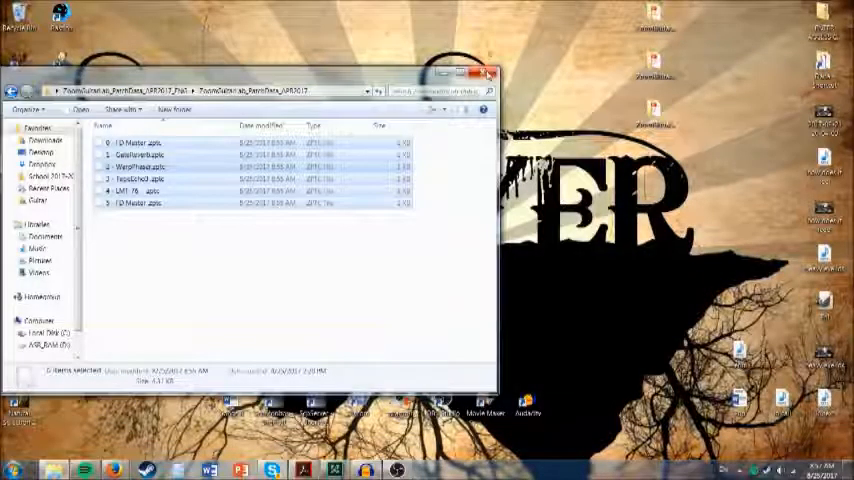
Close the Explorer window of extracted .zptc patch files.
{"action": "left_click", "coordinate": [488, 72]}
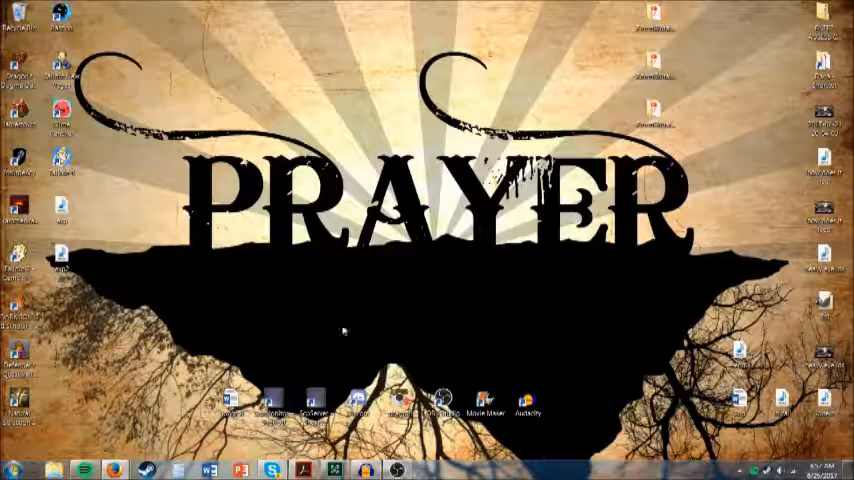
{"action": "mouse_move", "coordinate": [338, 350]}
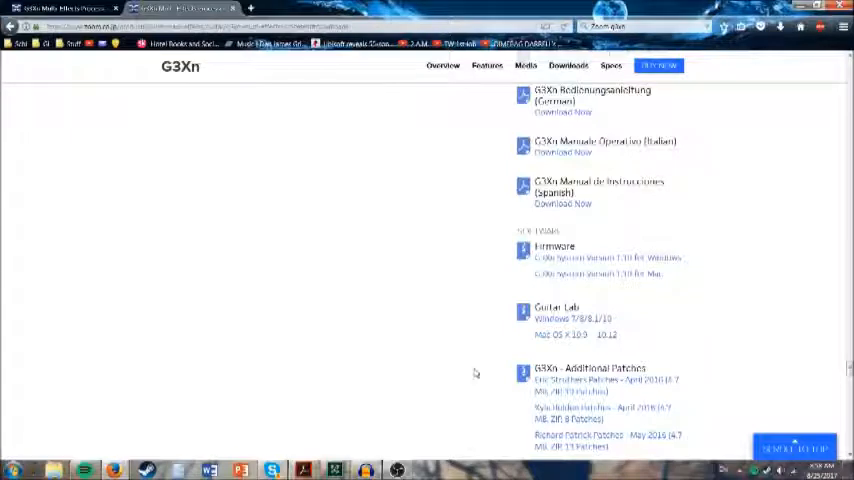
Scroll the G3Xn downloads page around the Additional Patches heading before closing the browser.
{"action": "scroll", "scroll_direction": "down", "scroll_amount": 3}
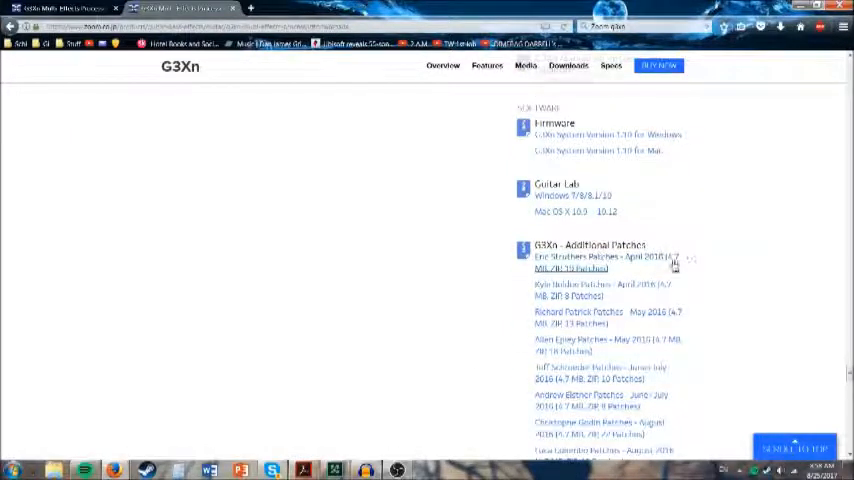
{"action": "double_click", "coordinate": [608, 244]}
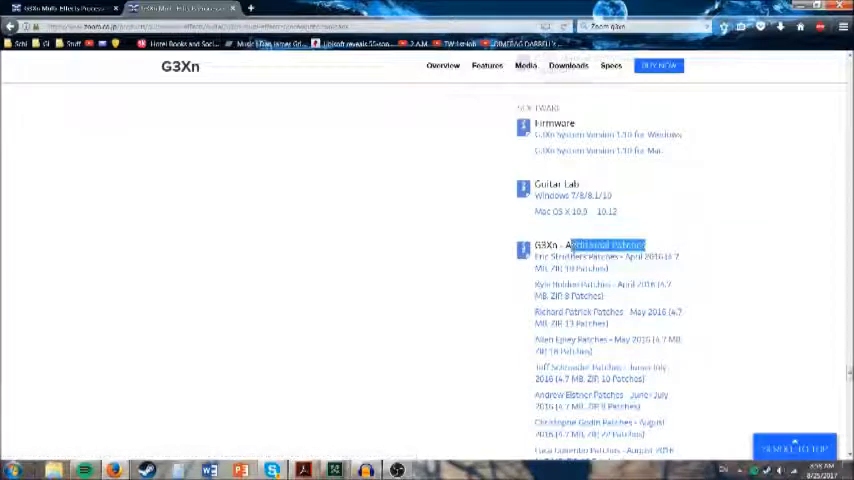
{"action": "scroll", "scroll_direction": "down", "scroll_amount": 3}
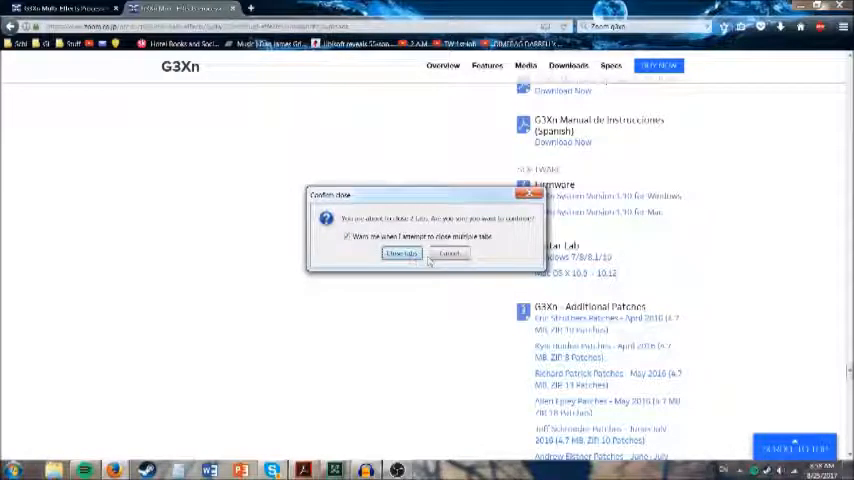
Confirm closing all open tabs and exit the browser to the desktop.
{"action": "left_click", "coordinate": [400, 252]}
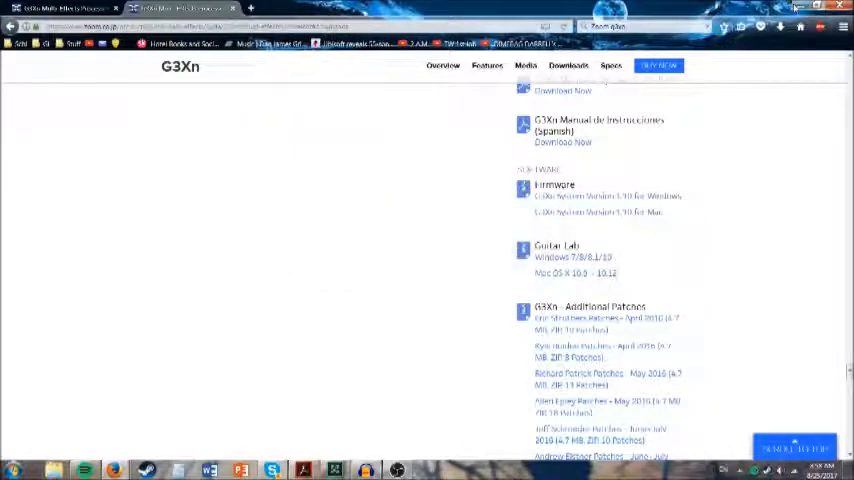
{"action": "left_click", "coordinate": [798, 8]}
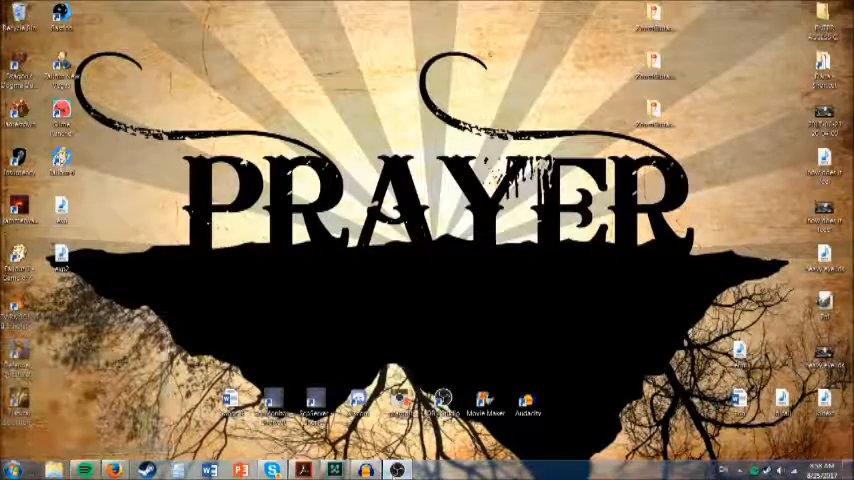